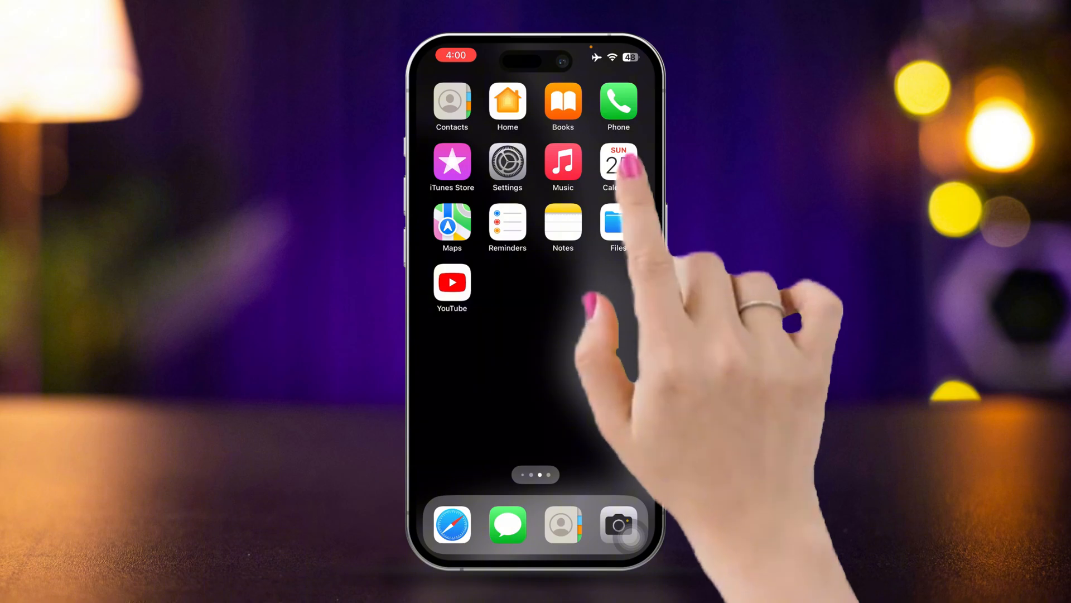
Step: Launch Calendar from the Home Screen into the August 2024 month view
click(617, 164)
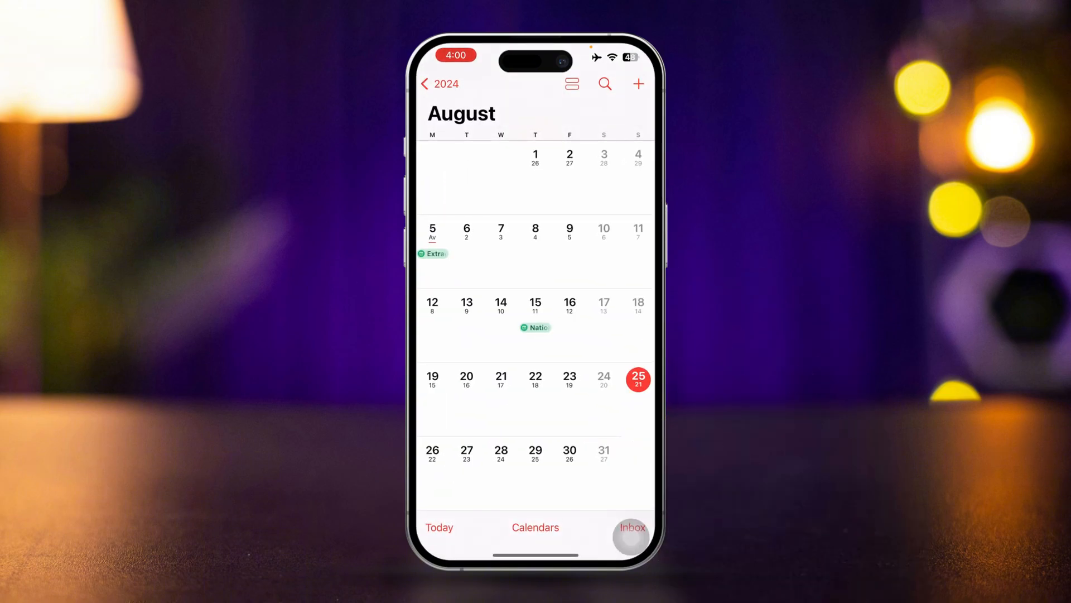
Step: Show the calendars list and enter the iCloud Home calendar's edit screen
click(535, 527)
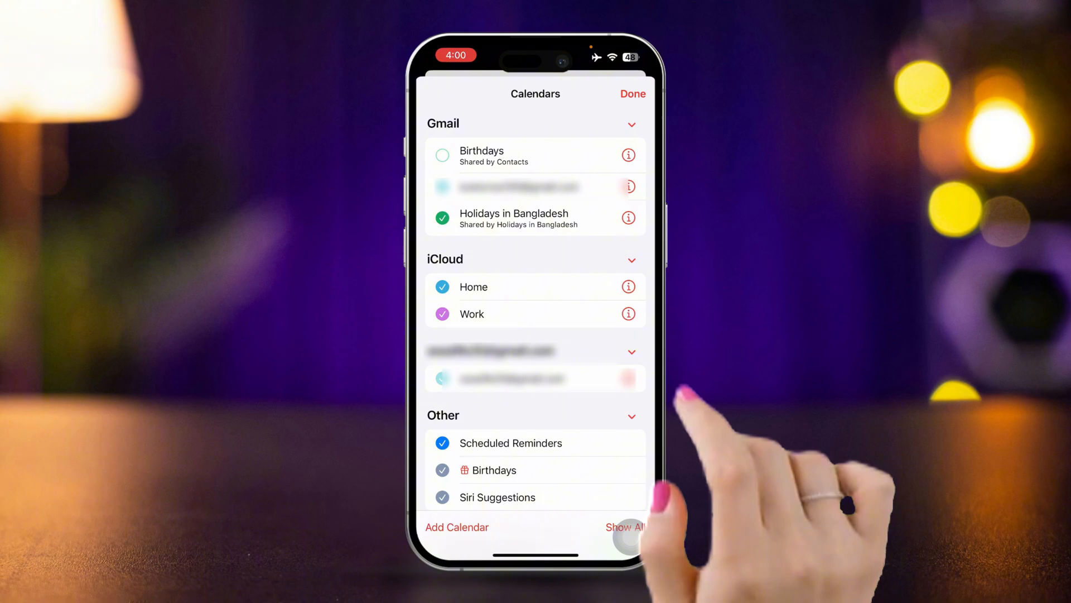
click(628, 287)
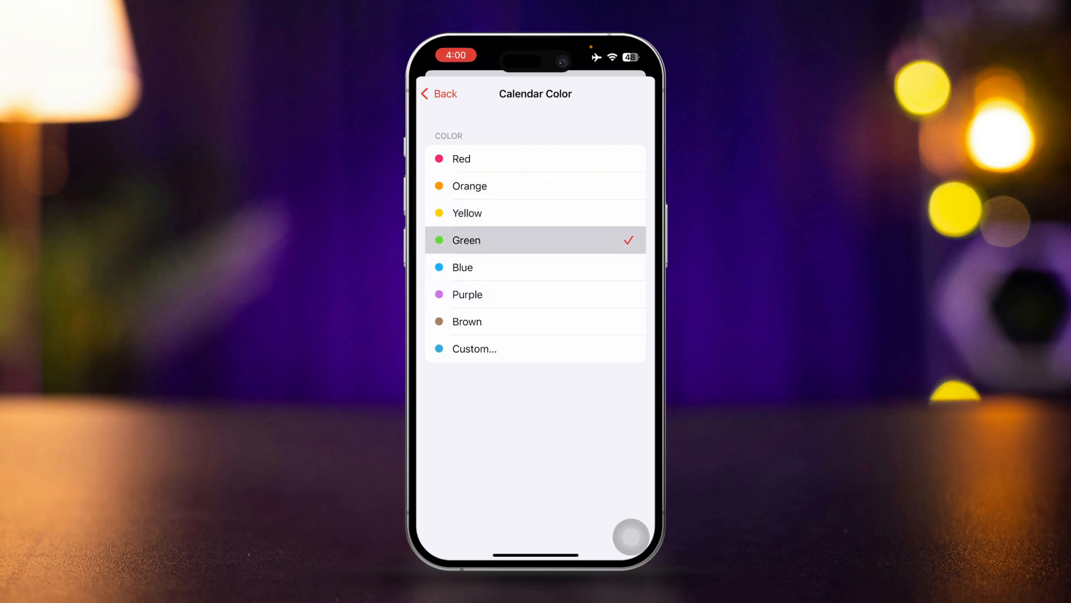
Step: Choose Custom… in Calendar Color to bring up the colour picker grid
click(475, 348)
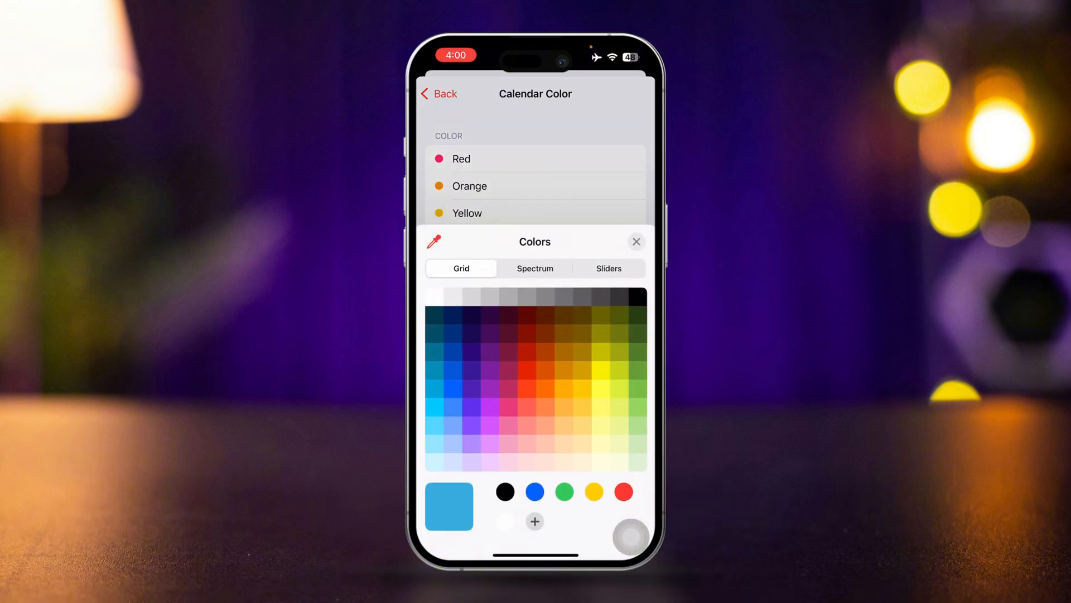
Step: Pick the yellow-green swatch from the grid and apply it, leaving Custom checked
click(618, 389)
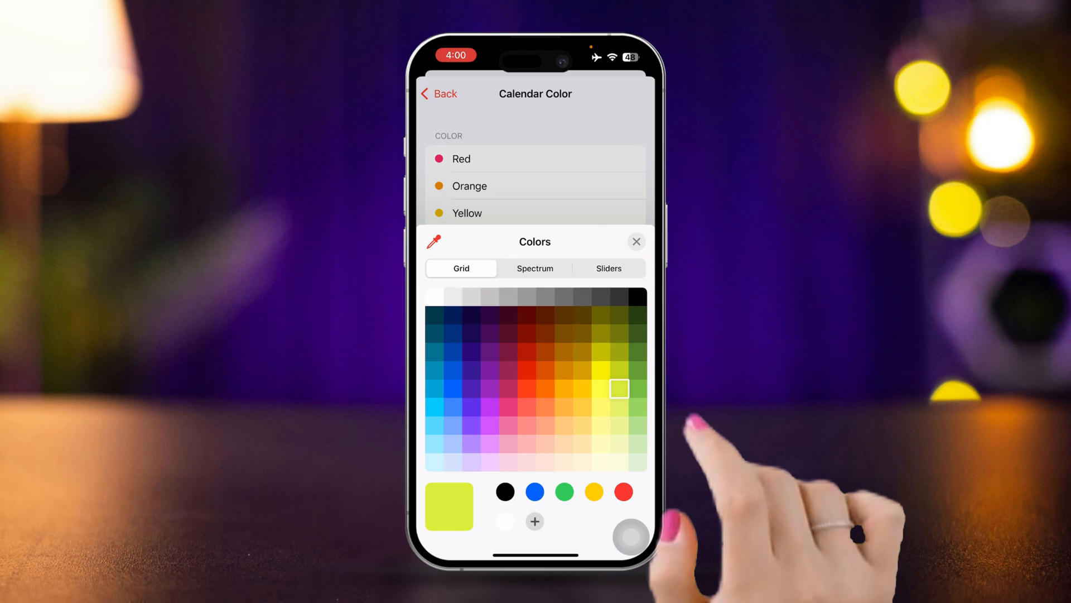
click(636, 241)
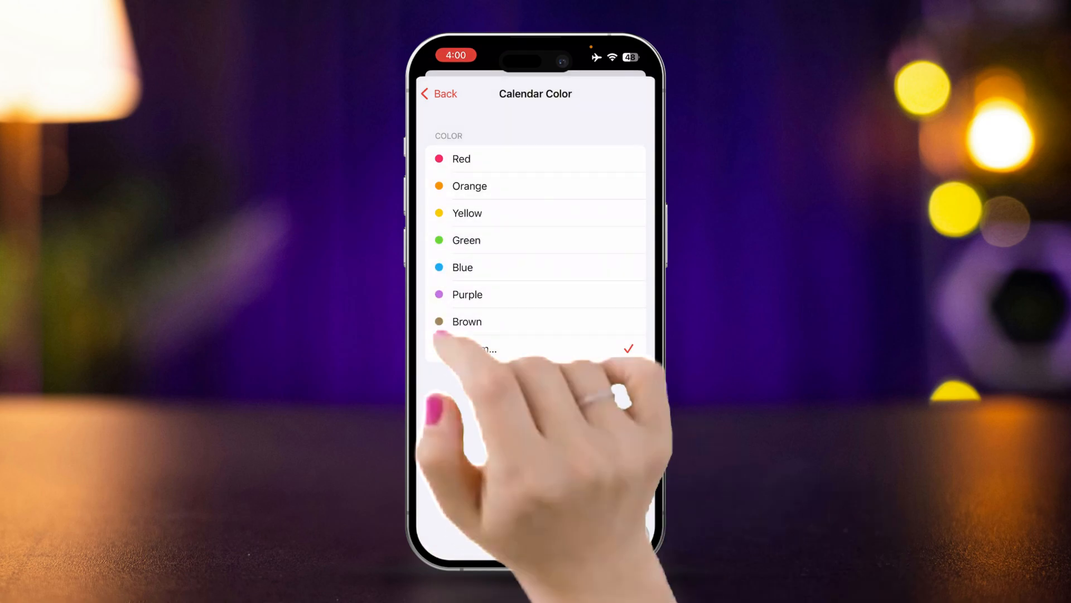
Step: Back out of Calendar Color and finish editing so Home shows yellow-green in the list
click(439, 93)
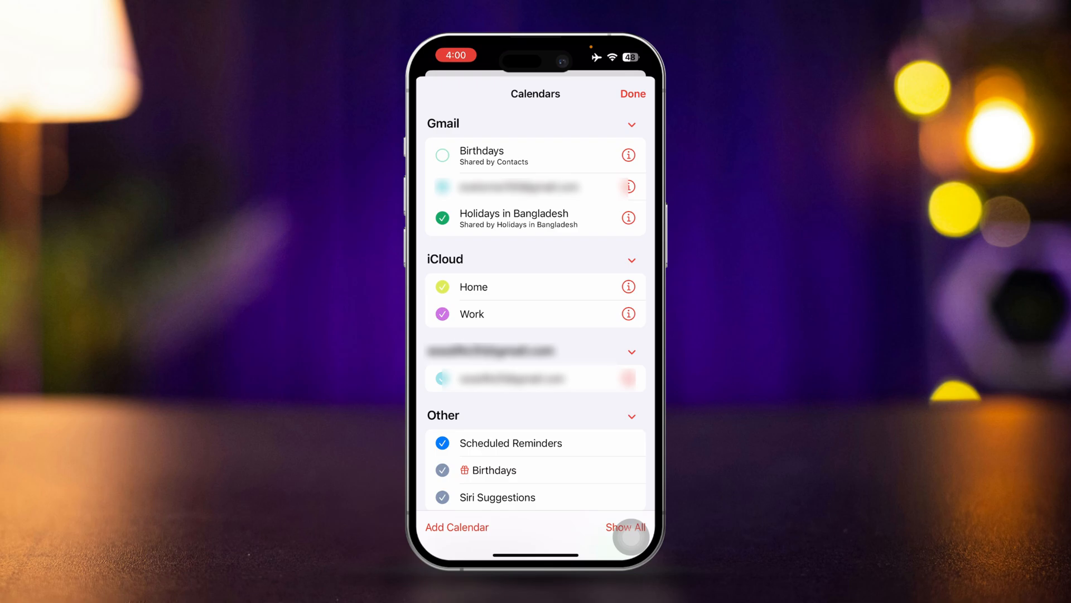
click(632, 93)
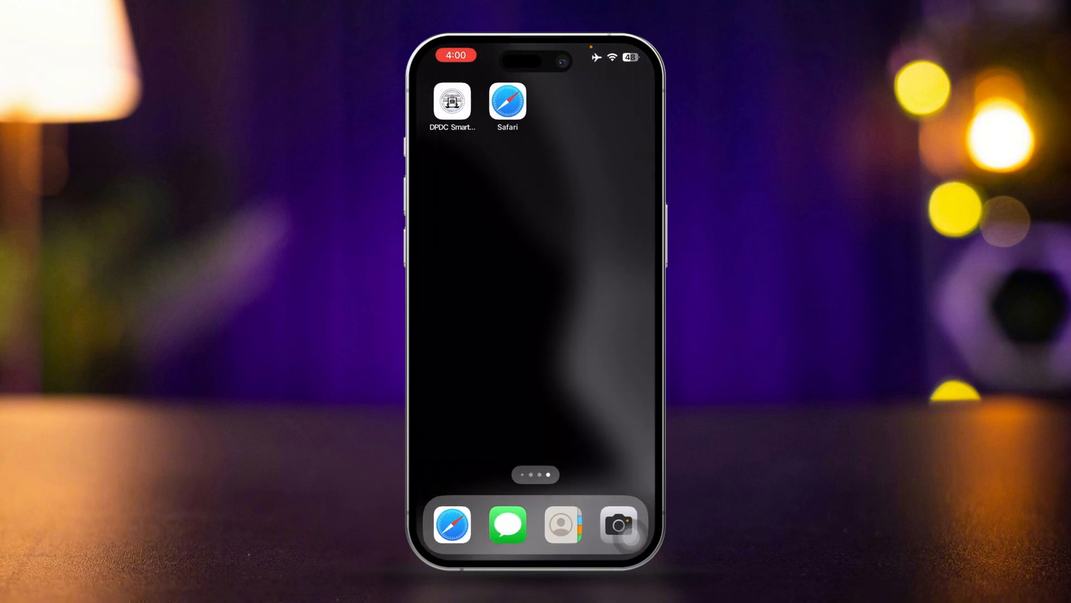
Step: Swipe across Home Screen pages to an earlier page with Settings and Notes
scroll(left, 3)
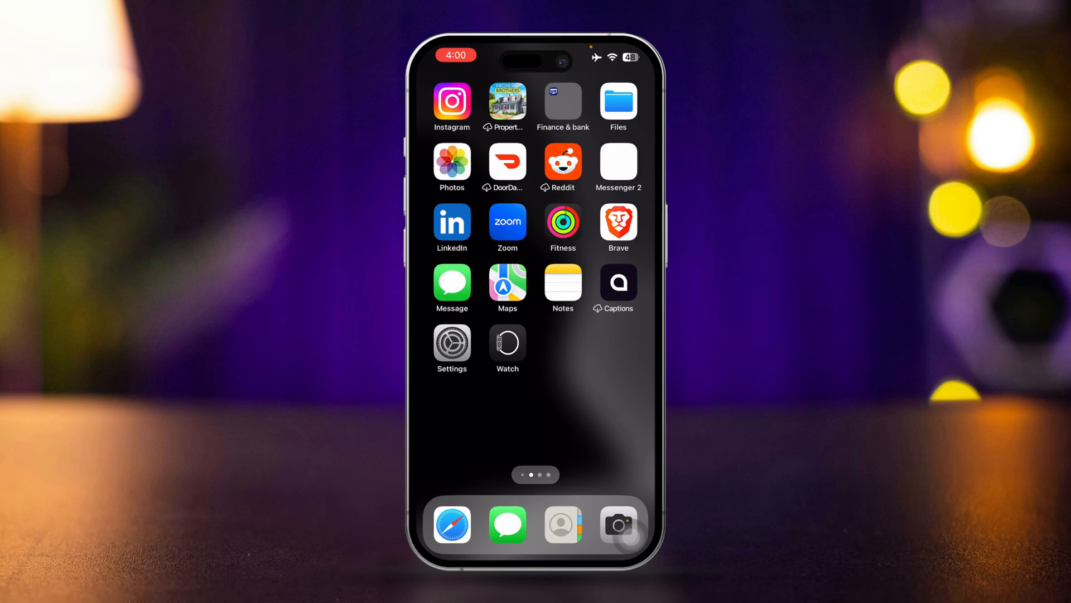